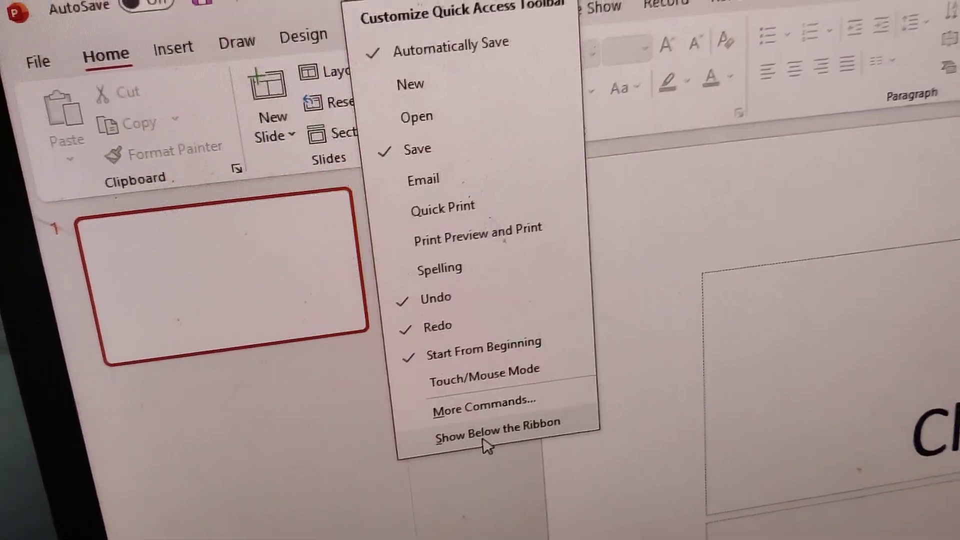
Choose Show Below the Ribbon so the Quick Access Toolbar sits beneath the ribbon
click(497, 426)
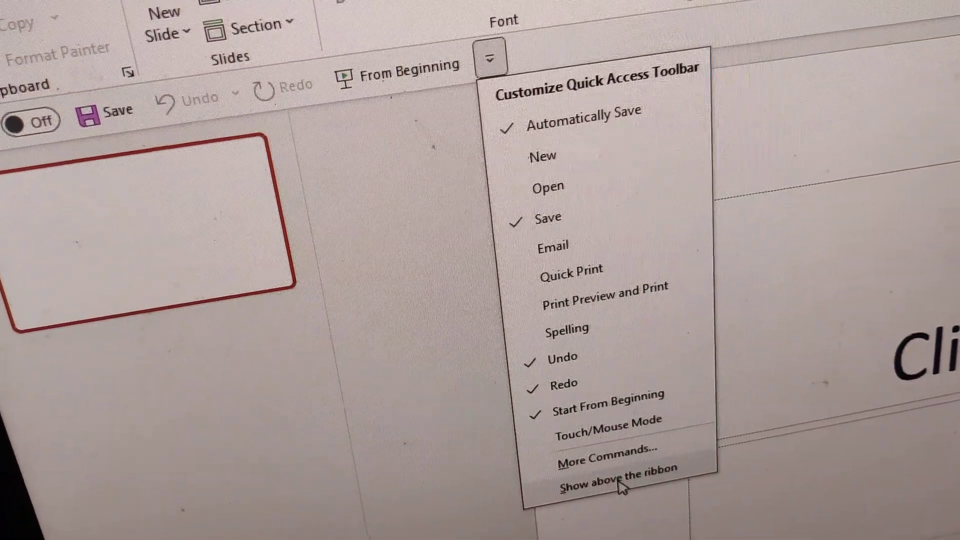
Choose Show Above the Ribbon so the Quick Access Toolbar returns beside the title bar
click(617, 468)
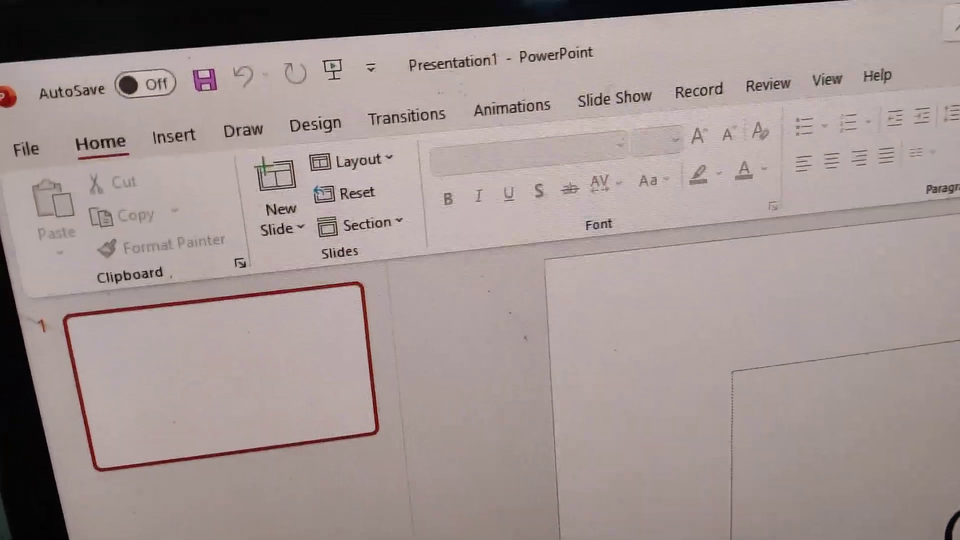